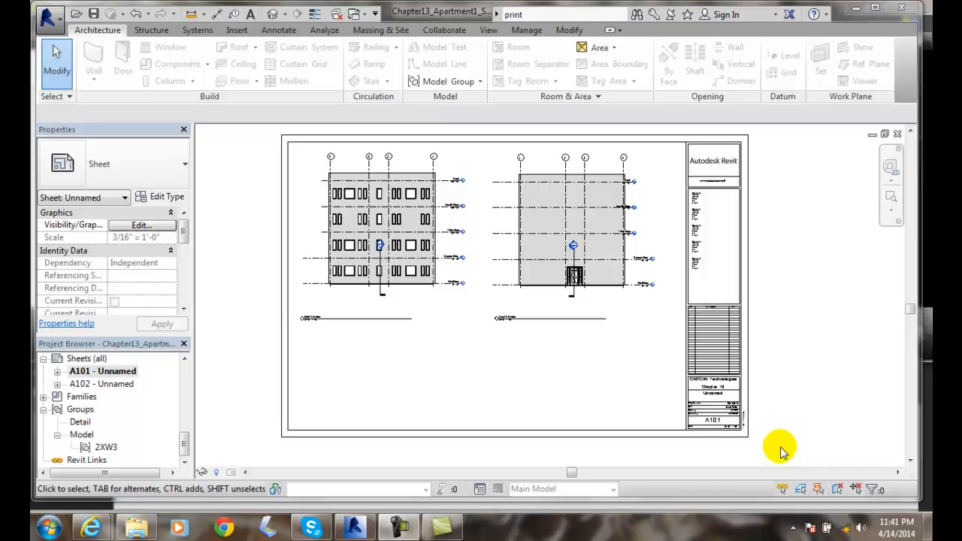
mouse_move(511, 379)
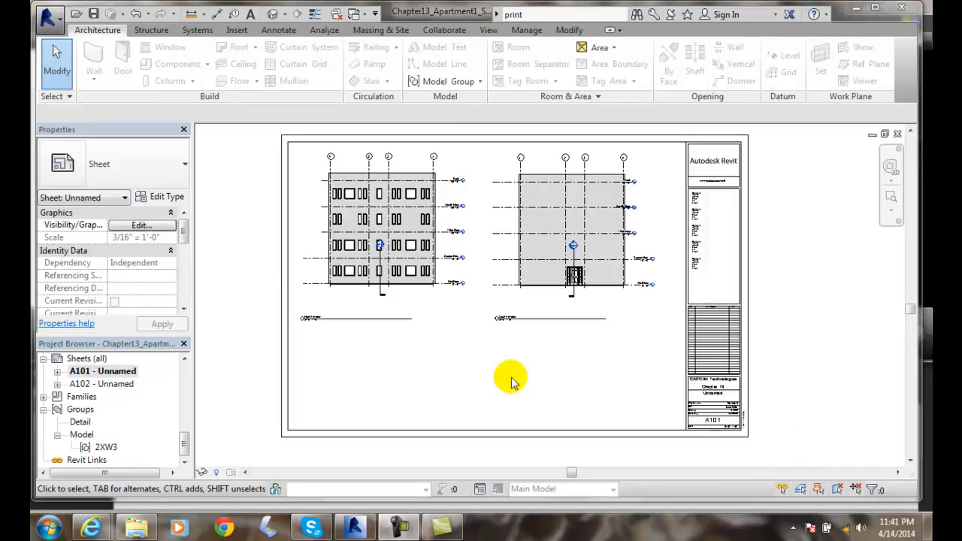
Open Print from the Application menu for sheet A101 with the Epson Stylus NX330(Network) printer.
click(43, 19)
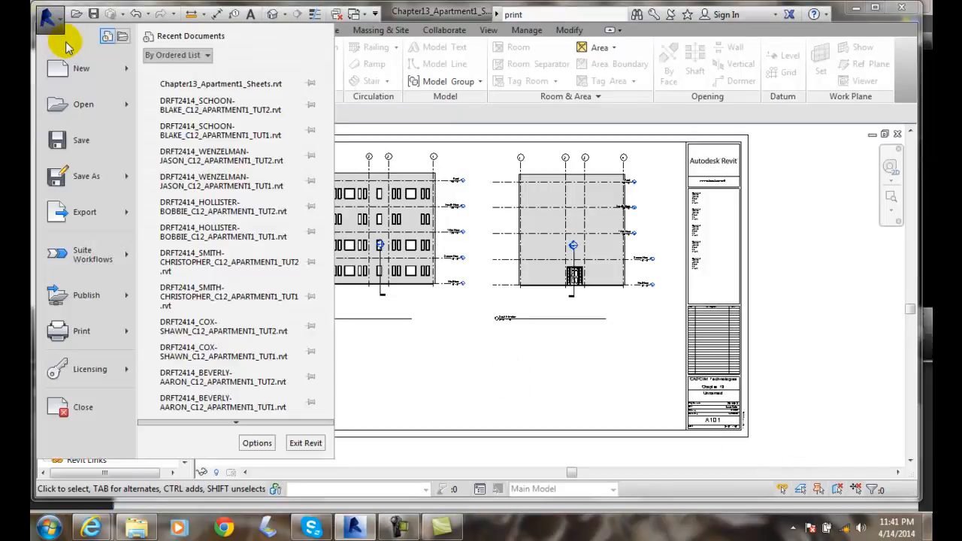
click(79, 331)
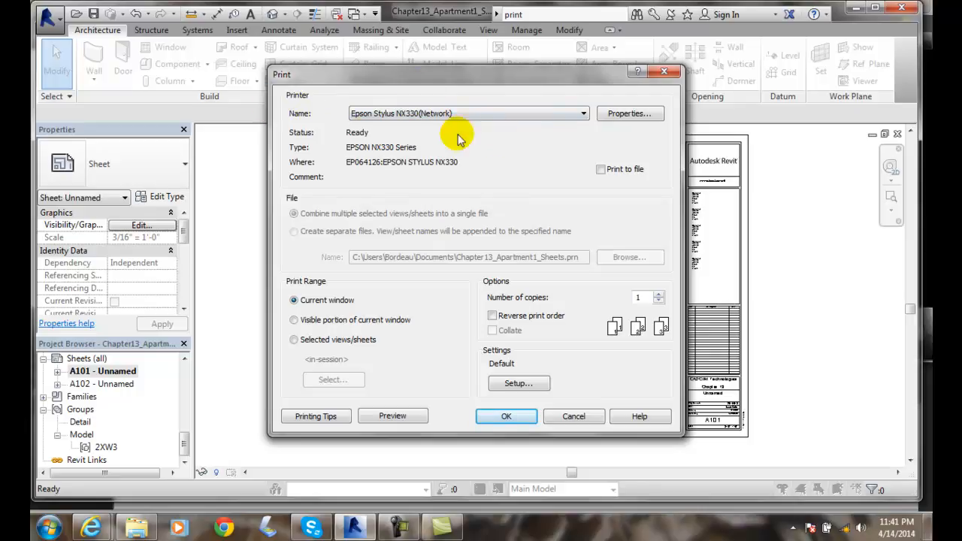
mouse_move(518, 138)
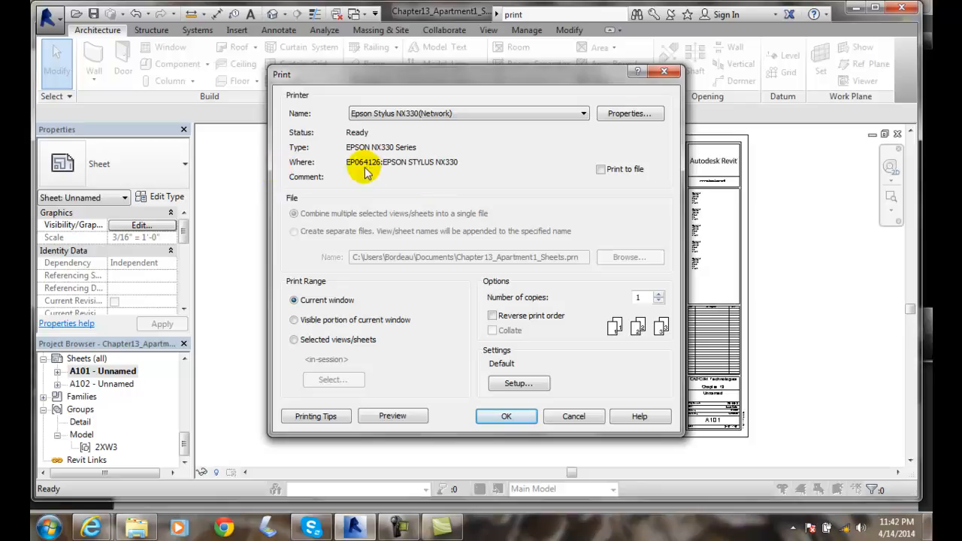
mouse_move(562, 160)
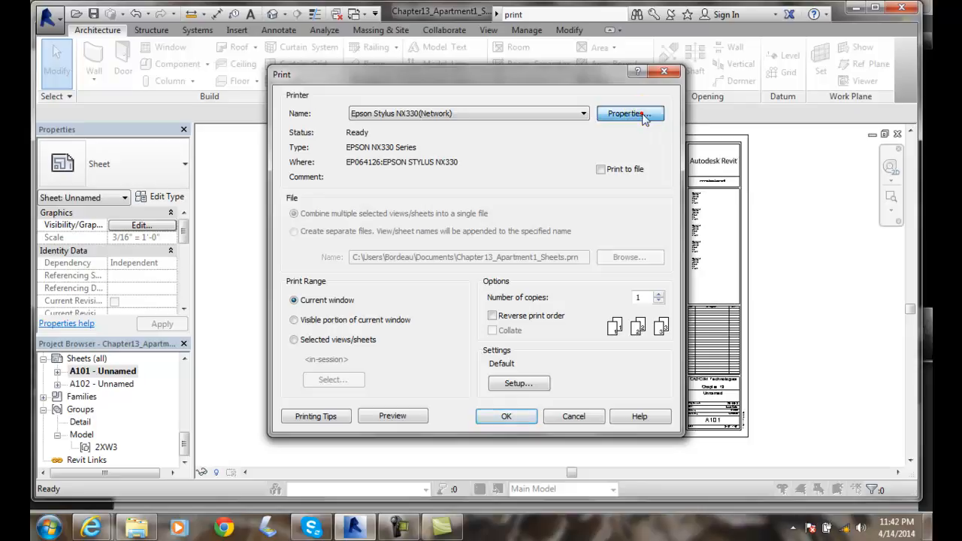
Open the Epson printer Properties showing Letter paper and landscape orientation on the Main tab.
click(630, 113)
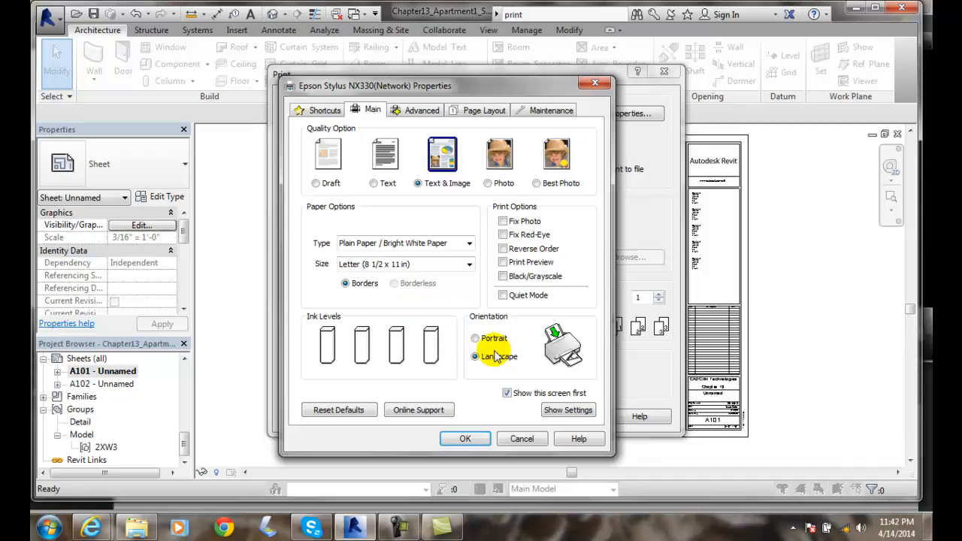
mouse_move(490, 338)
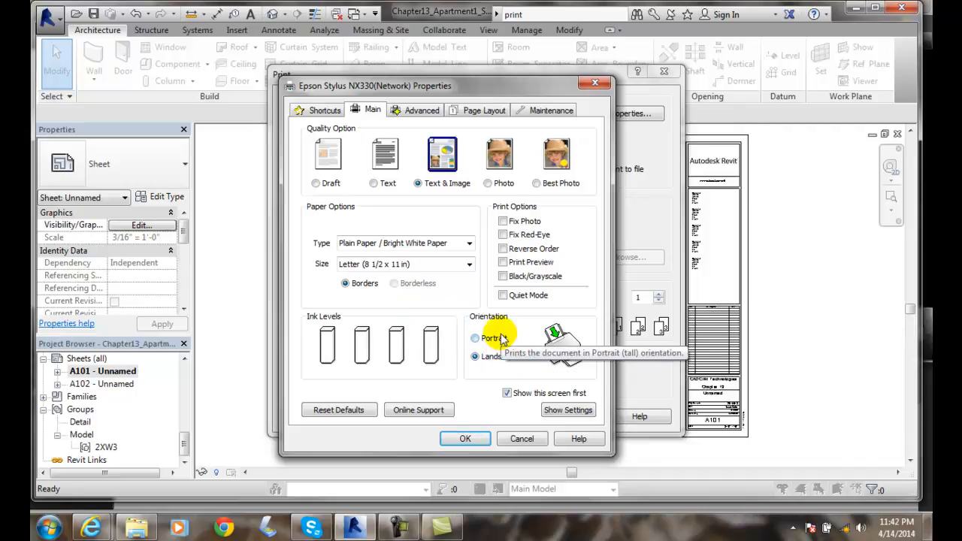
click(472, 356)
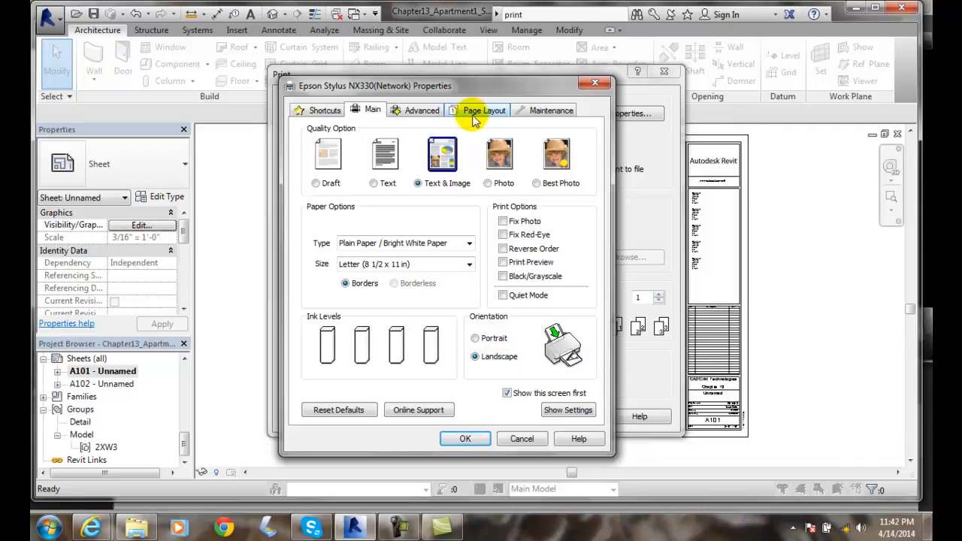
Show the Epson Page Layout tab: two-sided printing off, one copy, no watermark.
click(483, 110)
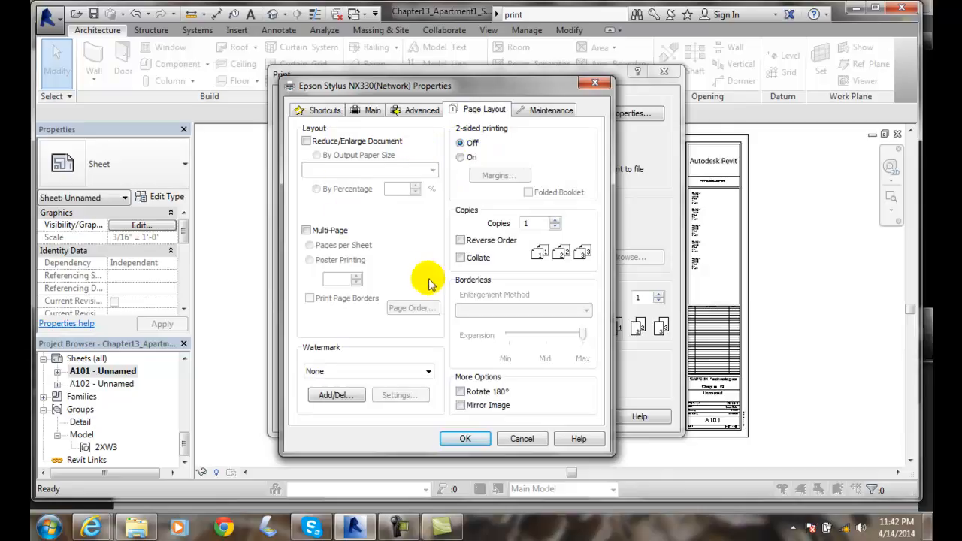
mouse_move(439, 295)
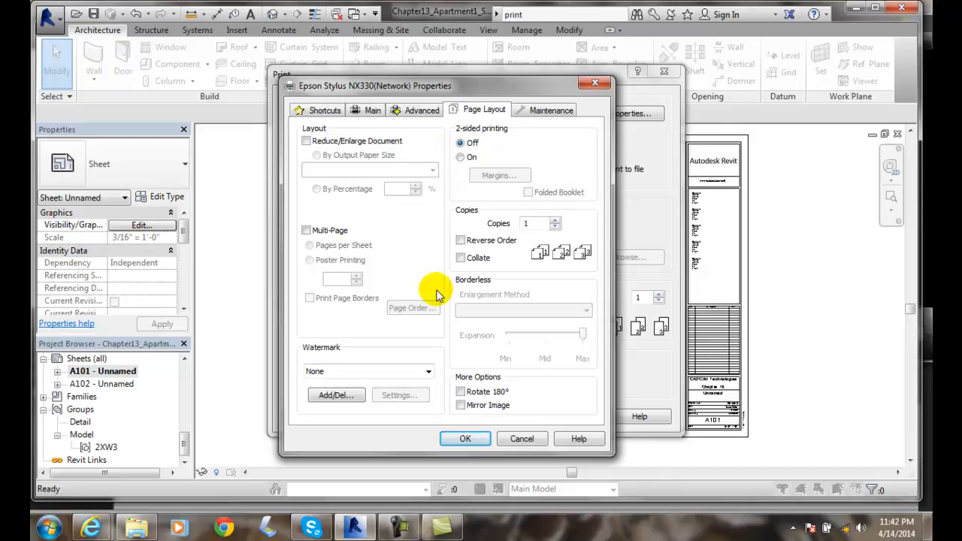
mouse_move(417, 207)
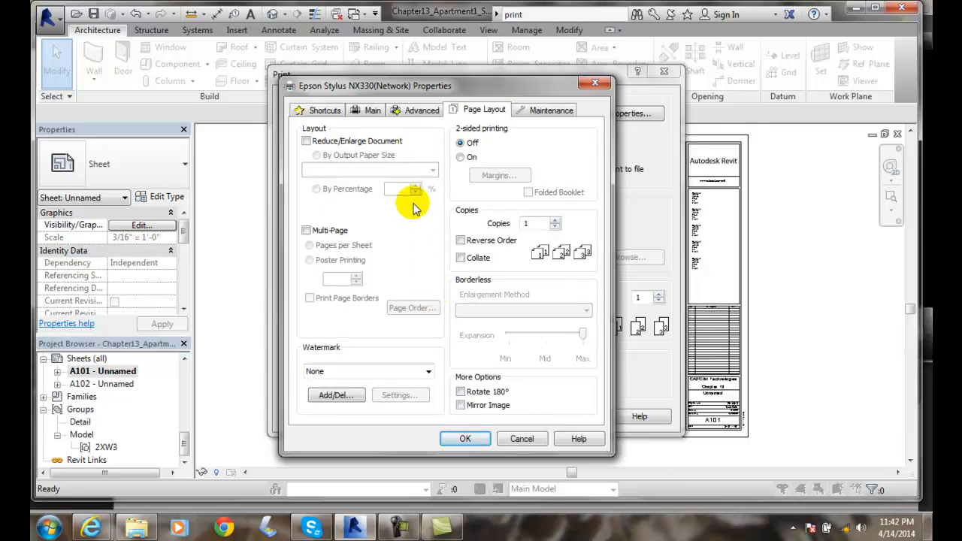
mouse_move(438, 153)
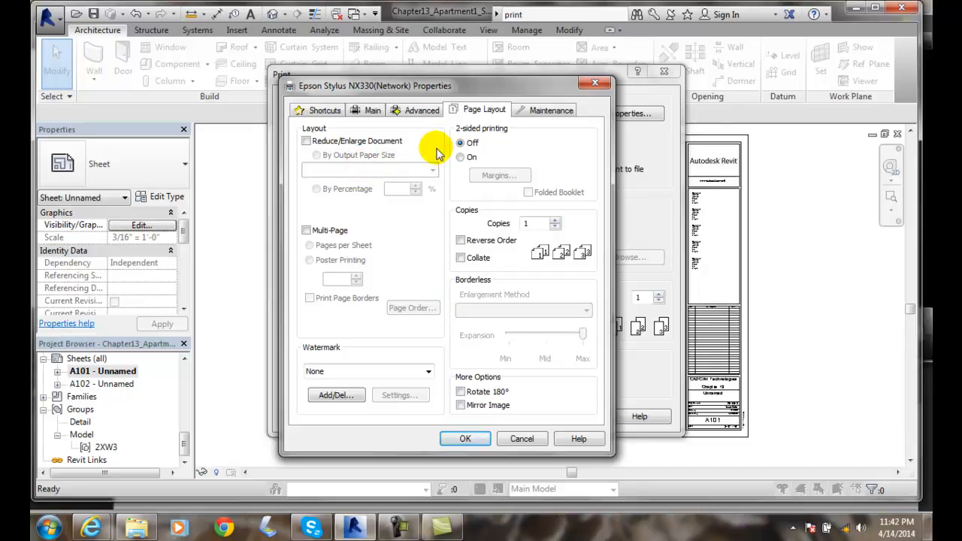
mouse_move(397, 241)
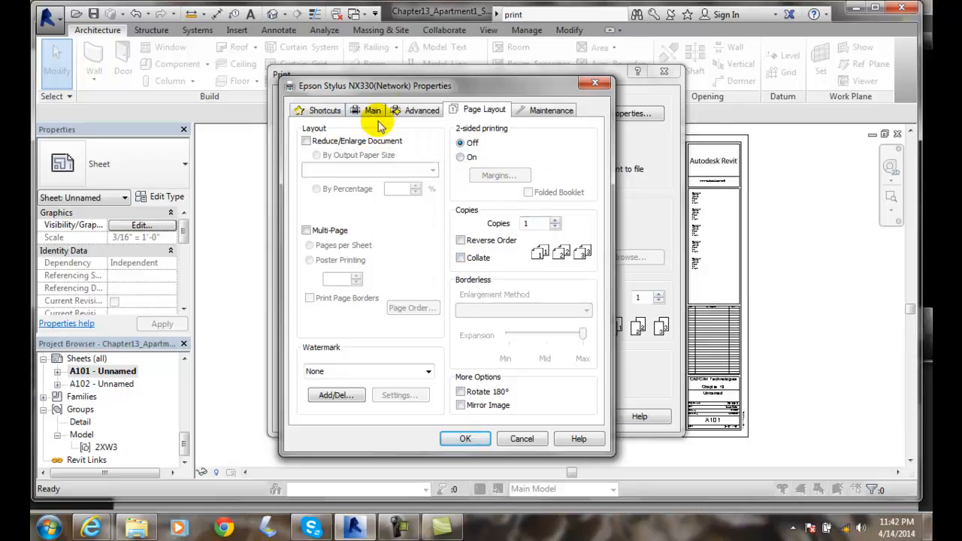
Return to the Epson Main tab with text and image quality, plain Letter paper, landscape.
click(372, 109)
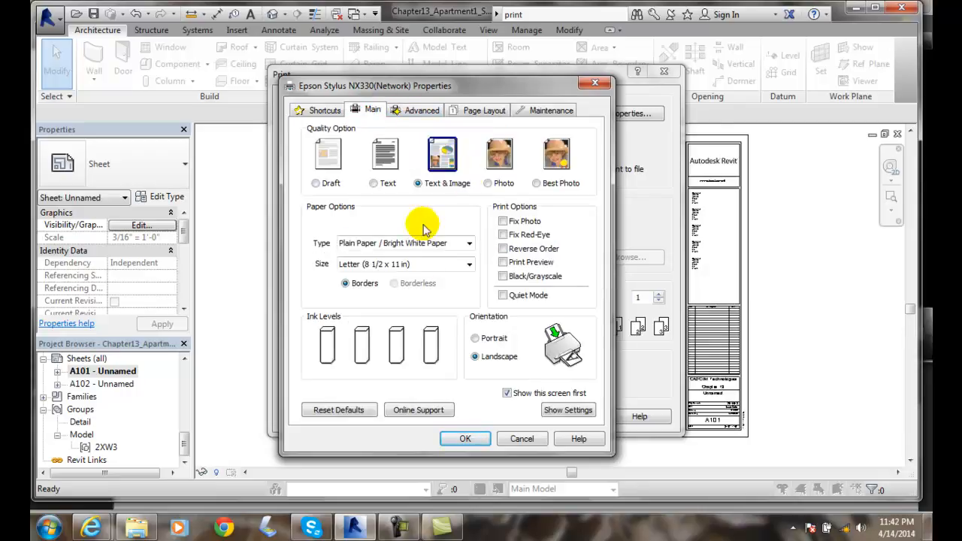
mouse_move(532, 301)
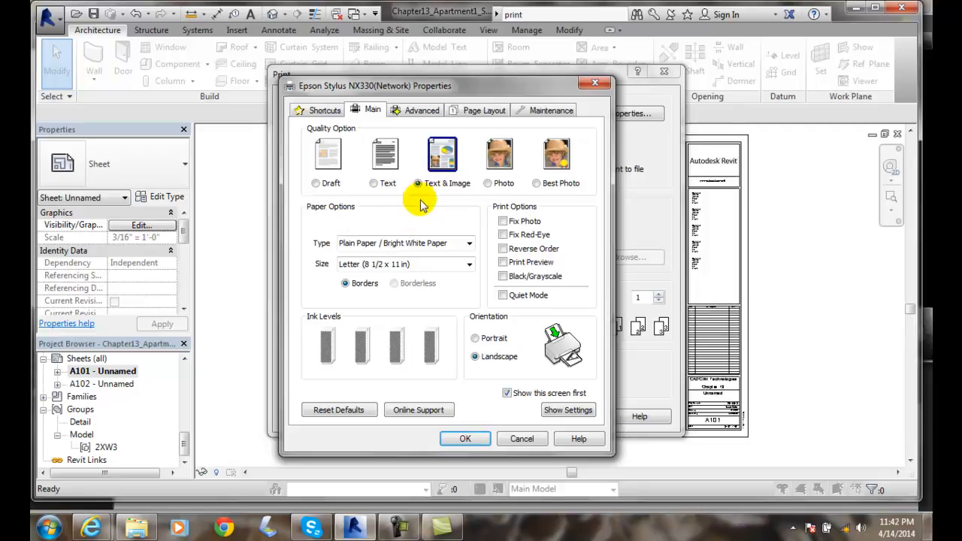
Show the Epson Advanced tab: plain paper, normal quality, Letter, landscape, EPSON Vivid color.
click(422, 109)
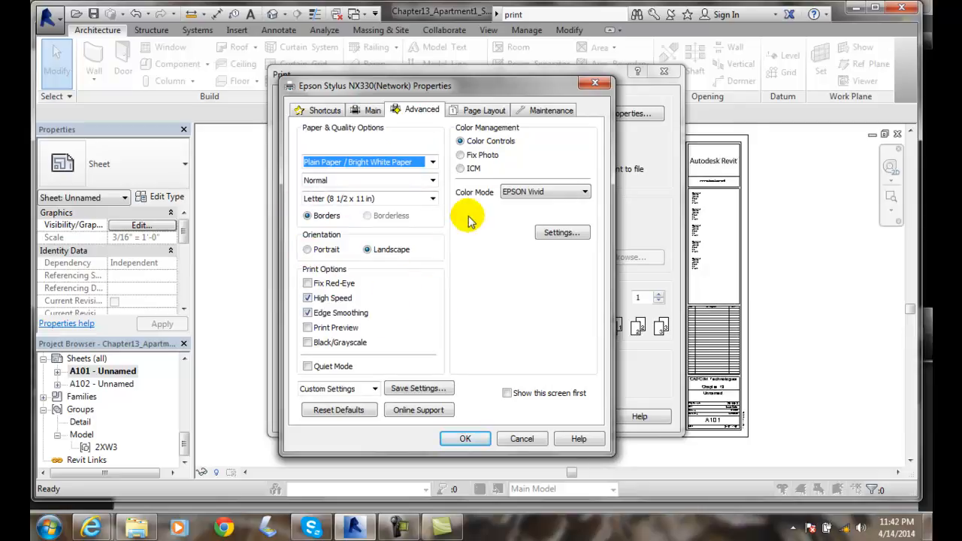
mouse_move(413, 331)
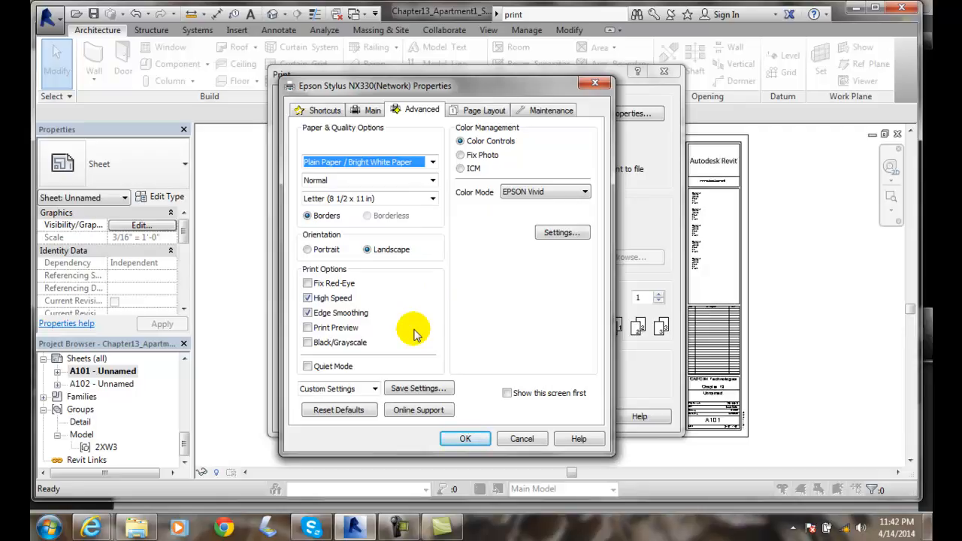
mouse_move(494, 304)
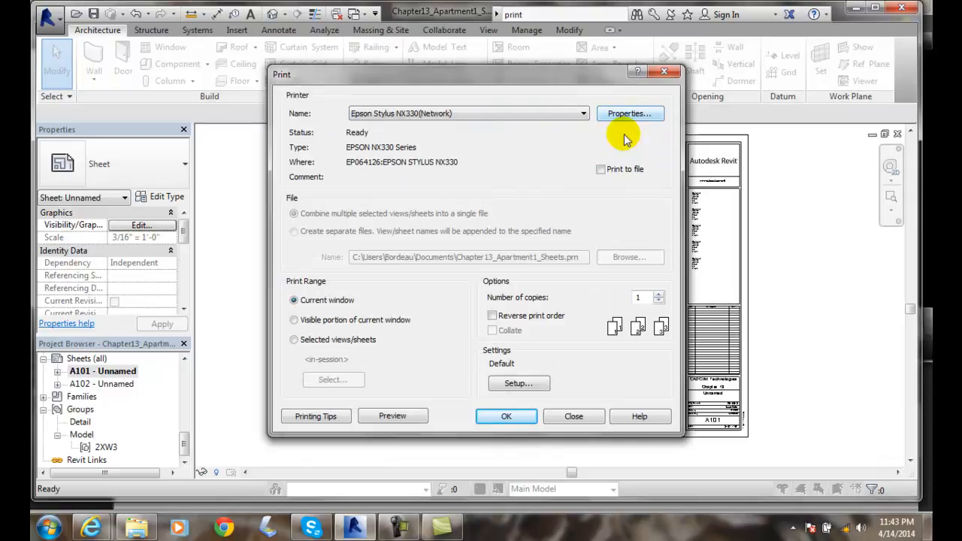
mouse_move(630, 113)
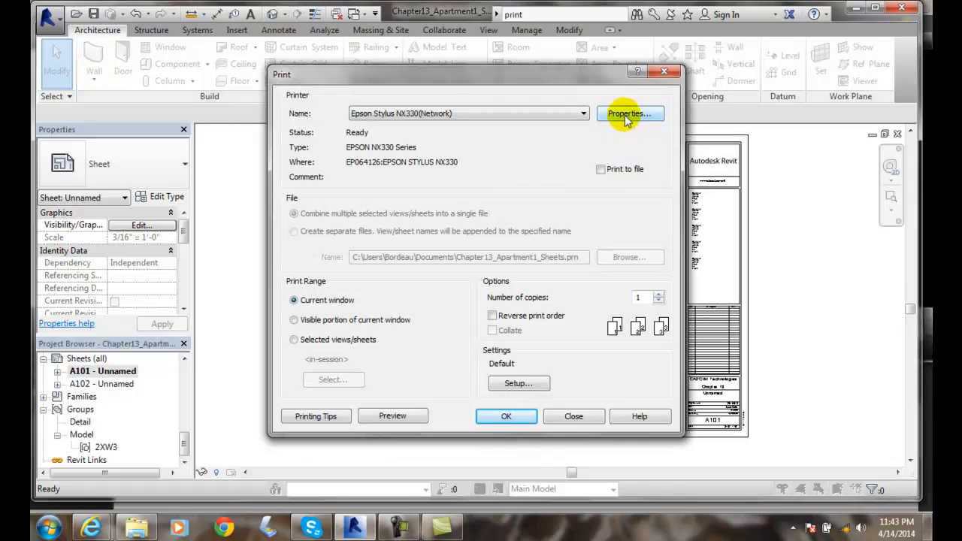